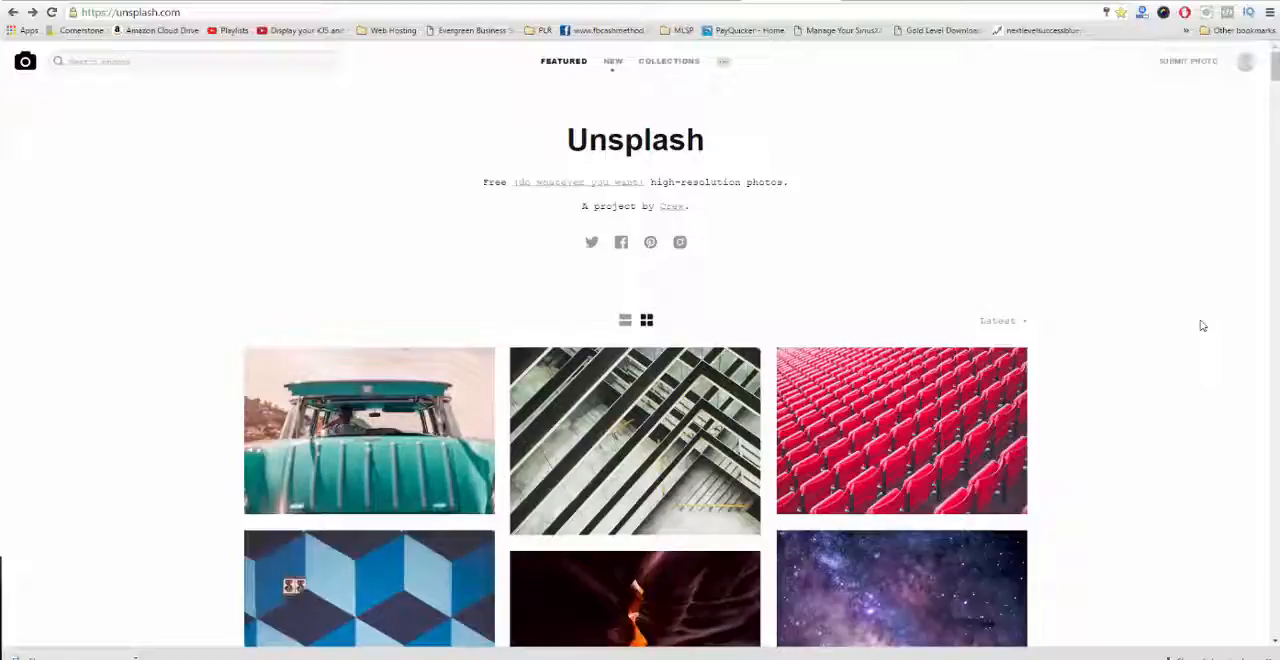
pyautogui.moveTo(923, 403)
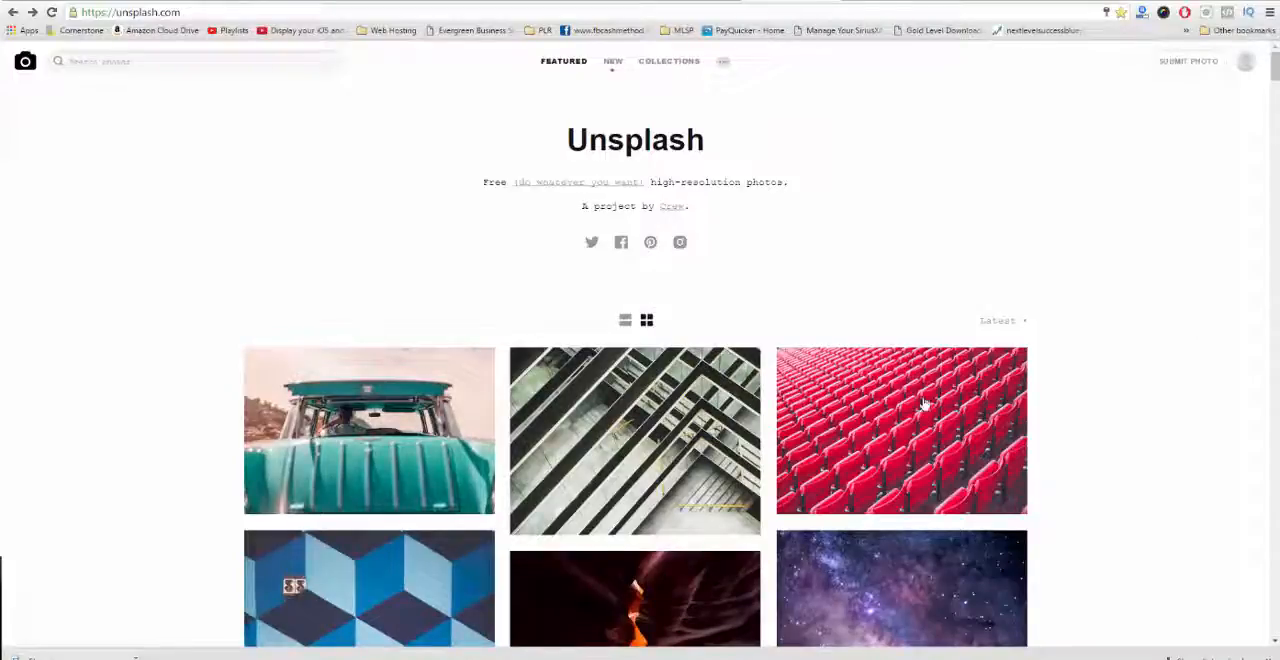
# Scroll Unsplash to the white-sneakers-splashing-in-water photo and bring up its save options.
pyautogui.scroll(-3)
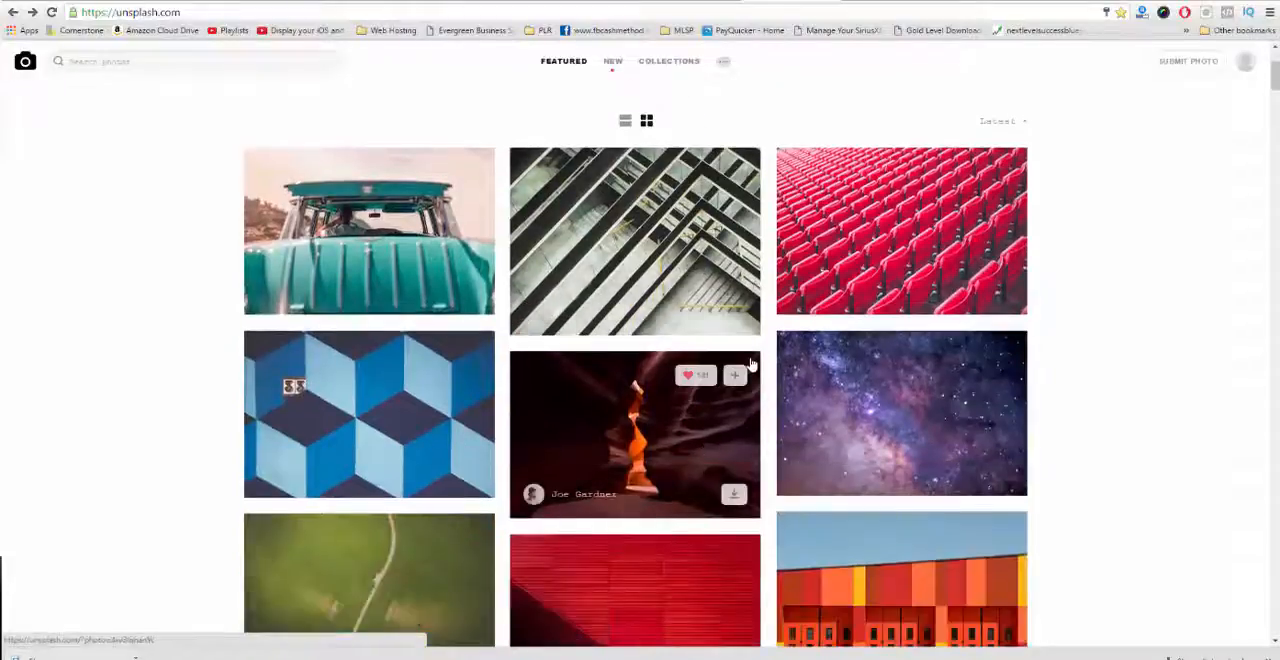
pyautogui.scroll(-3)
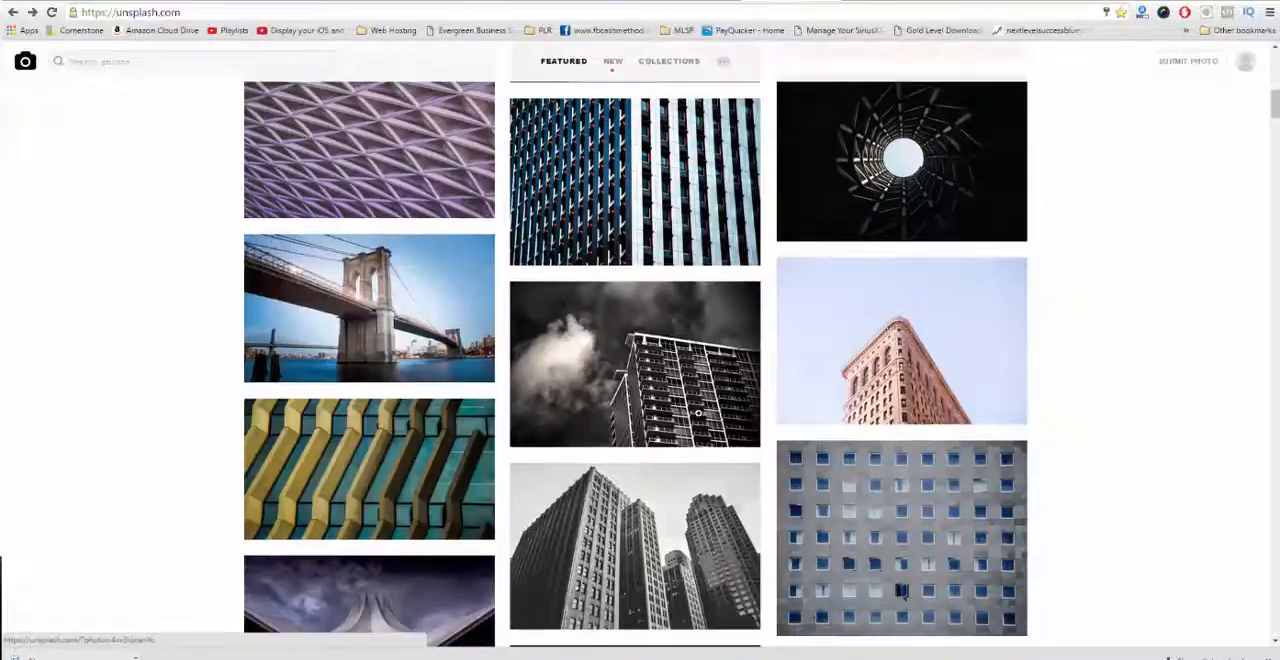
pyautogui.scroll(-3)
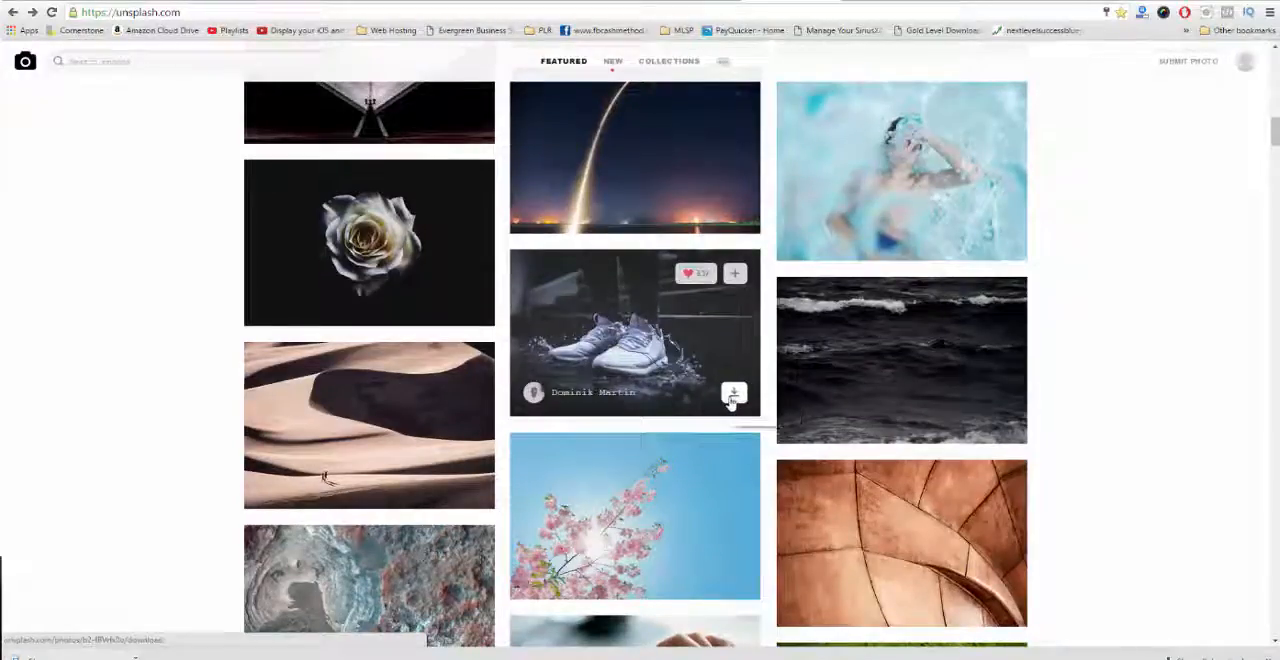
pyautogui.moveTo(733, 392)
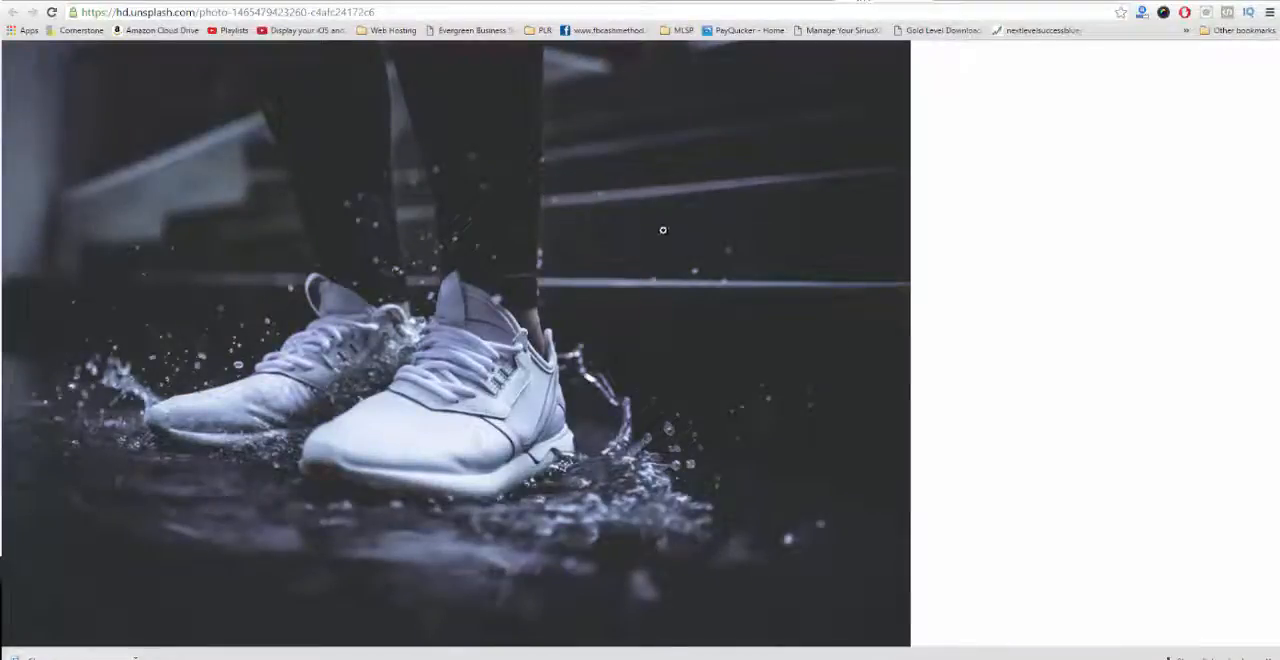
pyautogui.rightClick(663, 230)
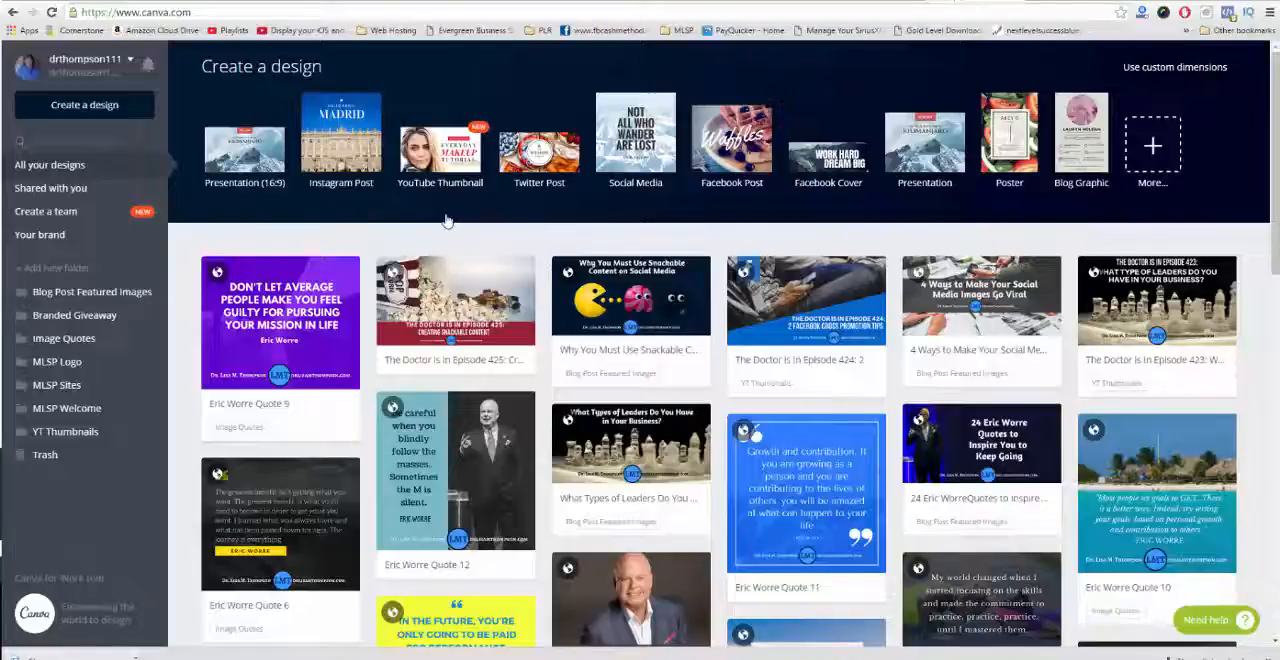
pyautogui.moveTo(547, 217)
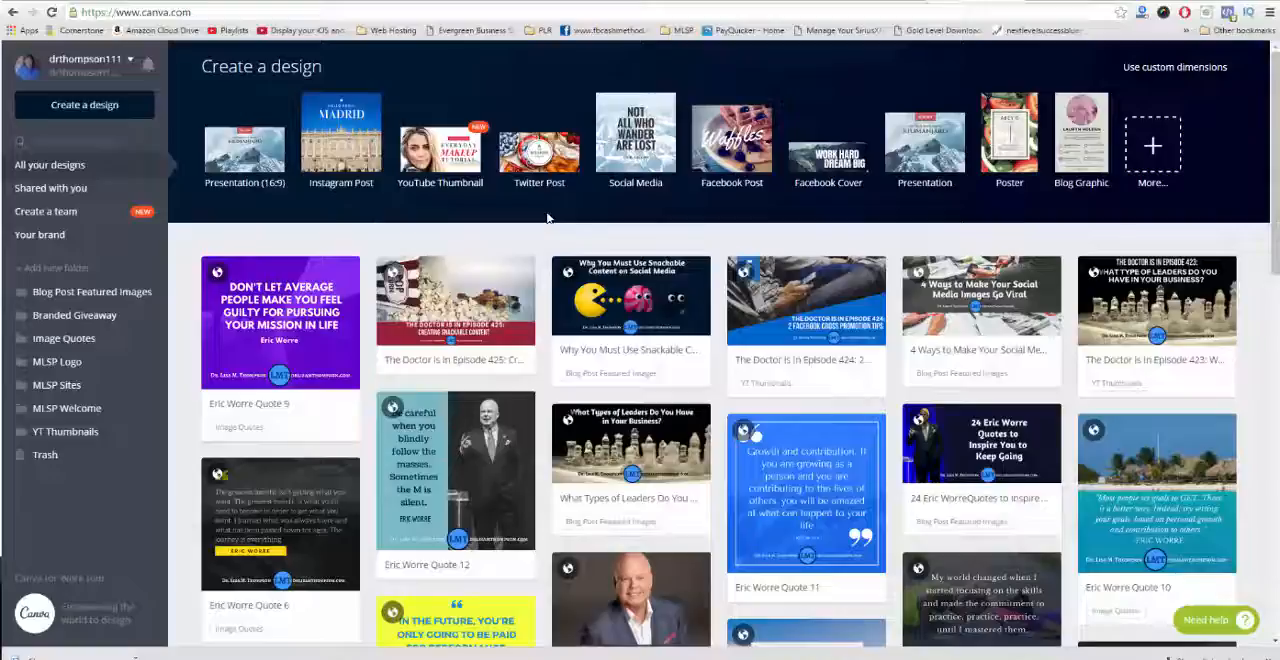
pyautogui.moveTo(635, 133)
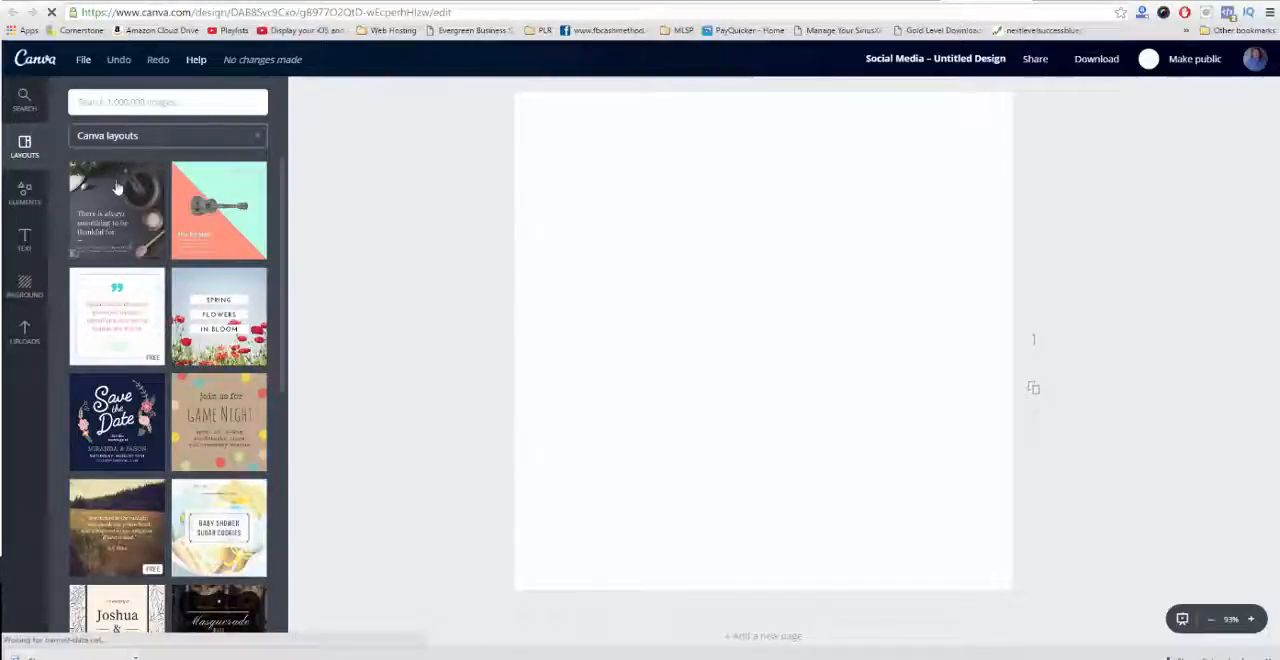
# Apply the 'Spring Flowers in Bloom' layout, with three white text bars over poppies, to the page.
pyautogui.scroll(-3)
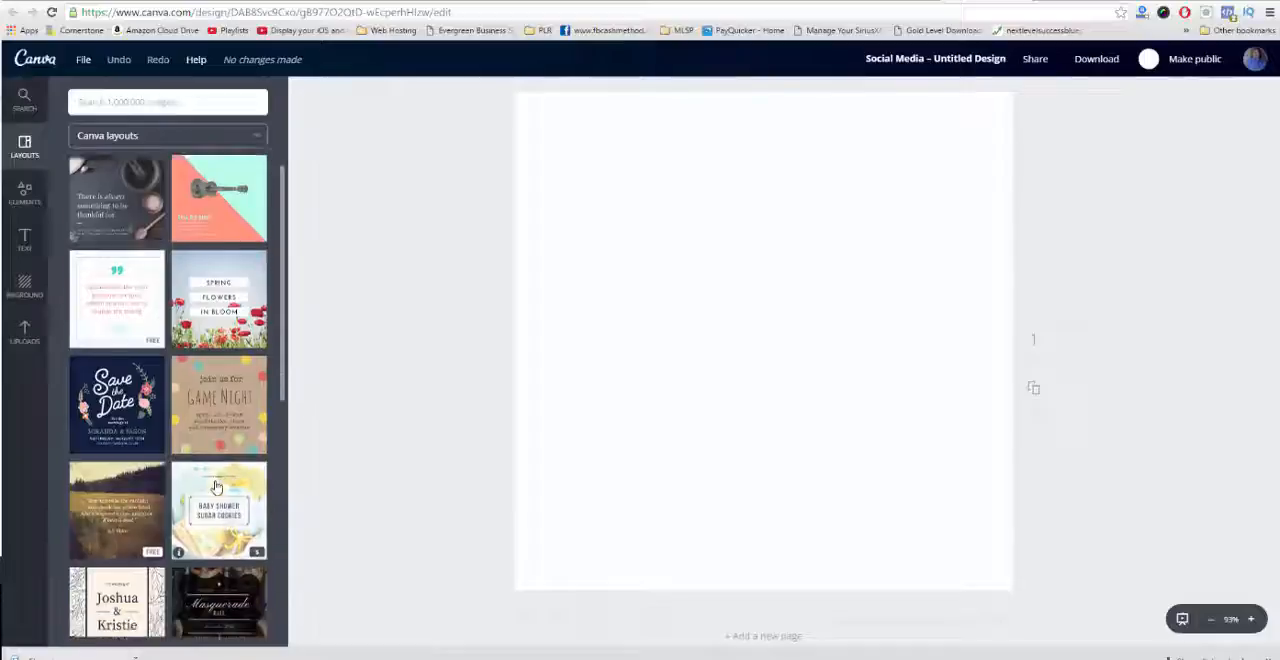
pyautogui.scroll(-3)
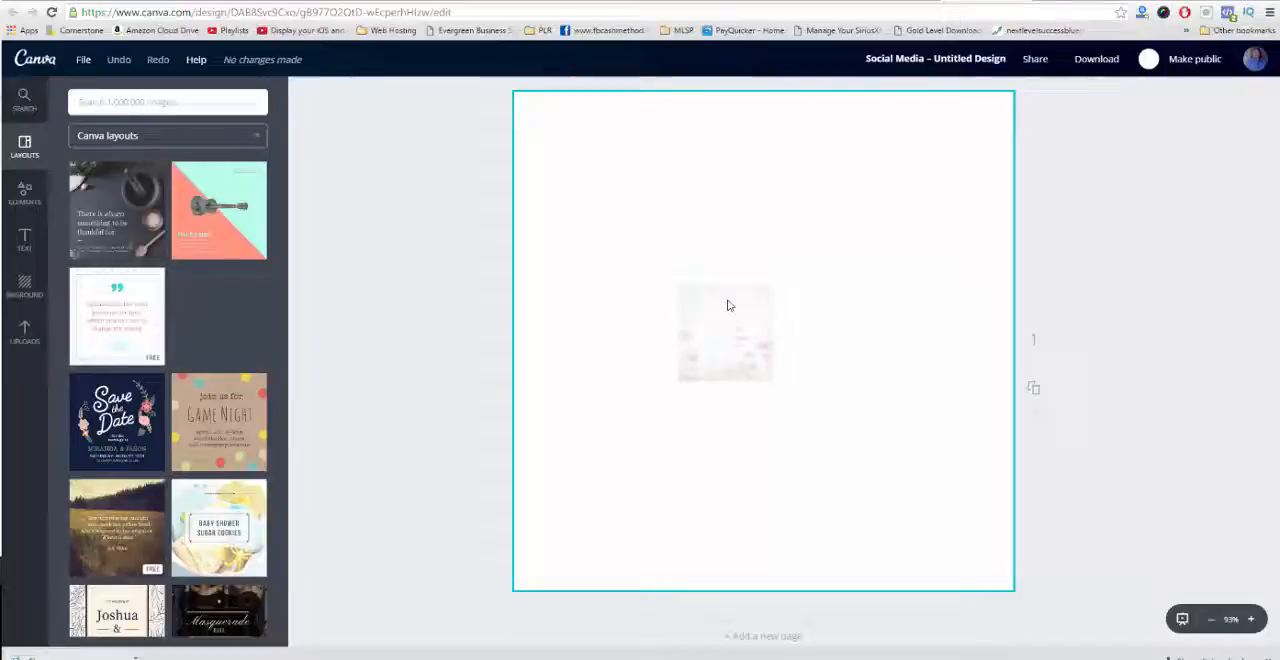
pyautogui.click(218, 317)
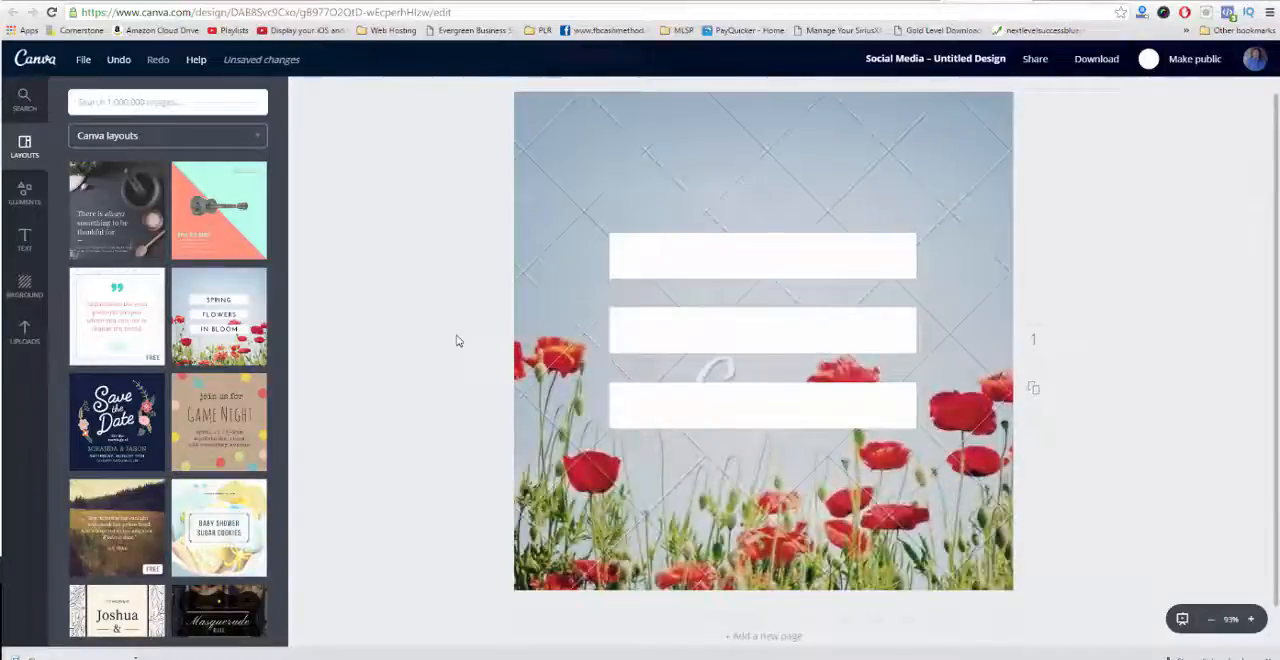
pyautogui.click(219, 317)
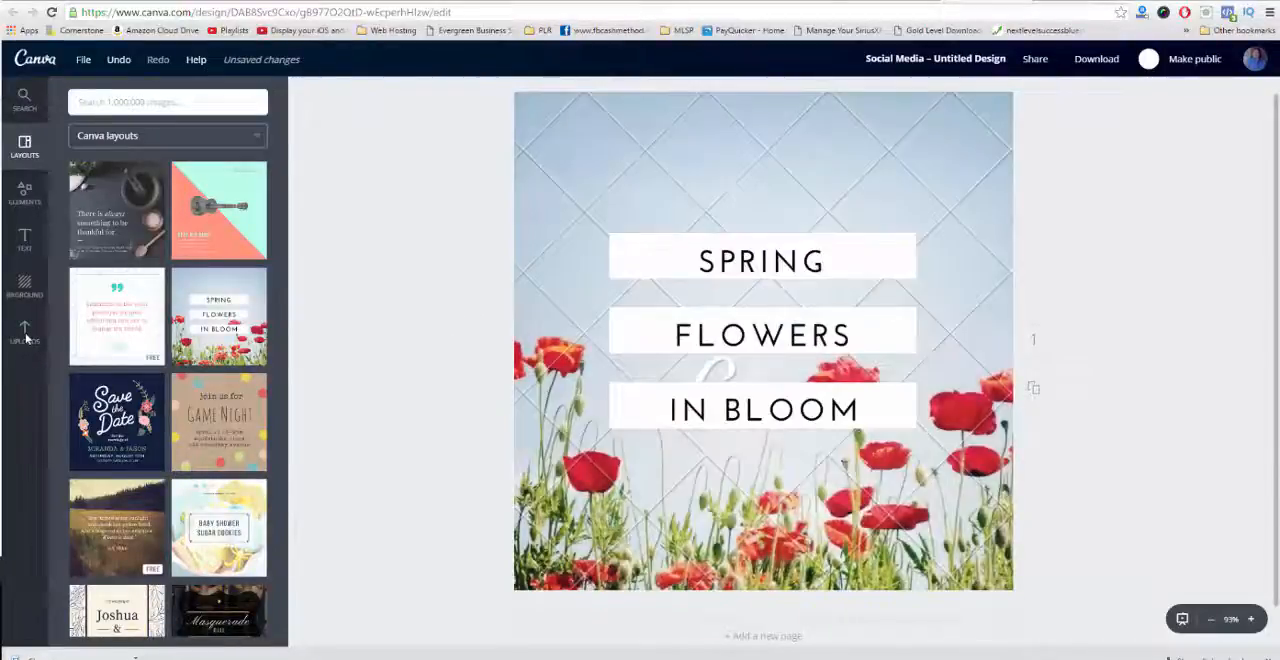
pyautogui.click(24, 333)
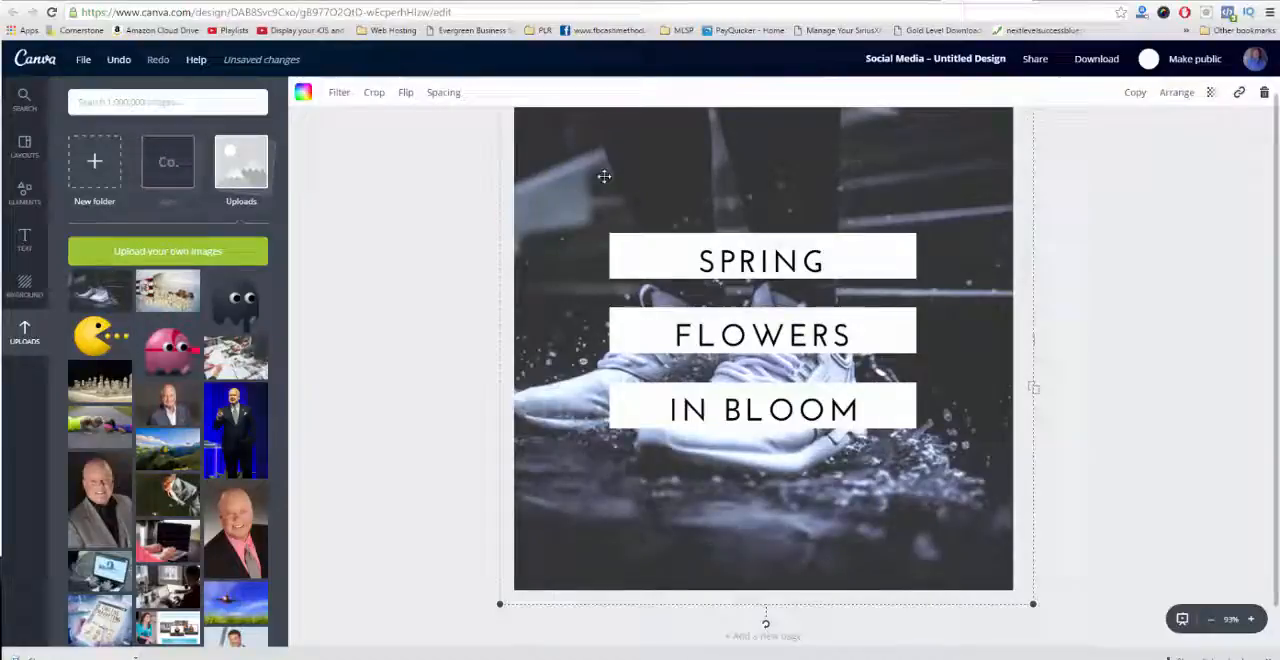
pyautogui.moveTo(728, 258)
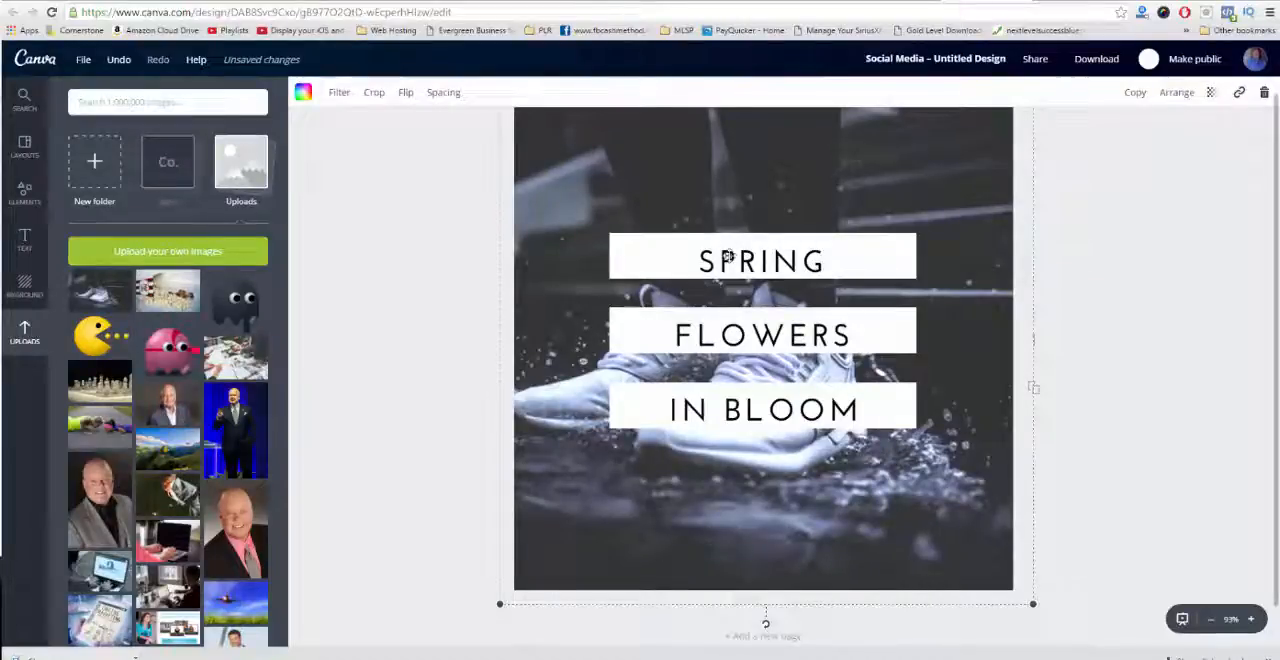
# Replace the SPRING, FLOWERS and IN BLOOM bars with JUST, DO and IT.
pyautogui.click(762, 261)
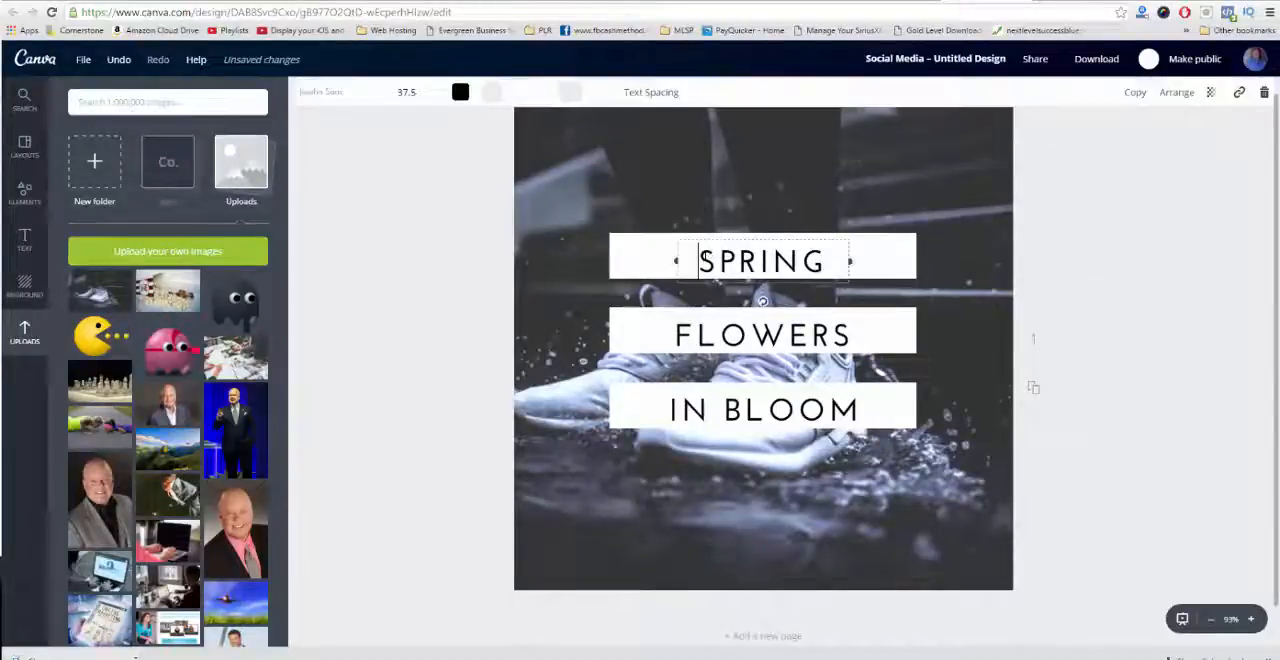
pyautogui.doubleClick(762, 261)
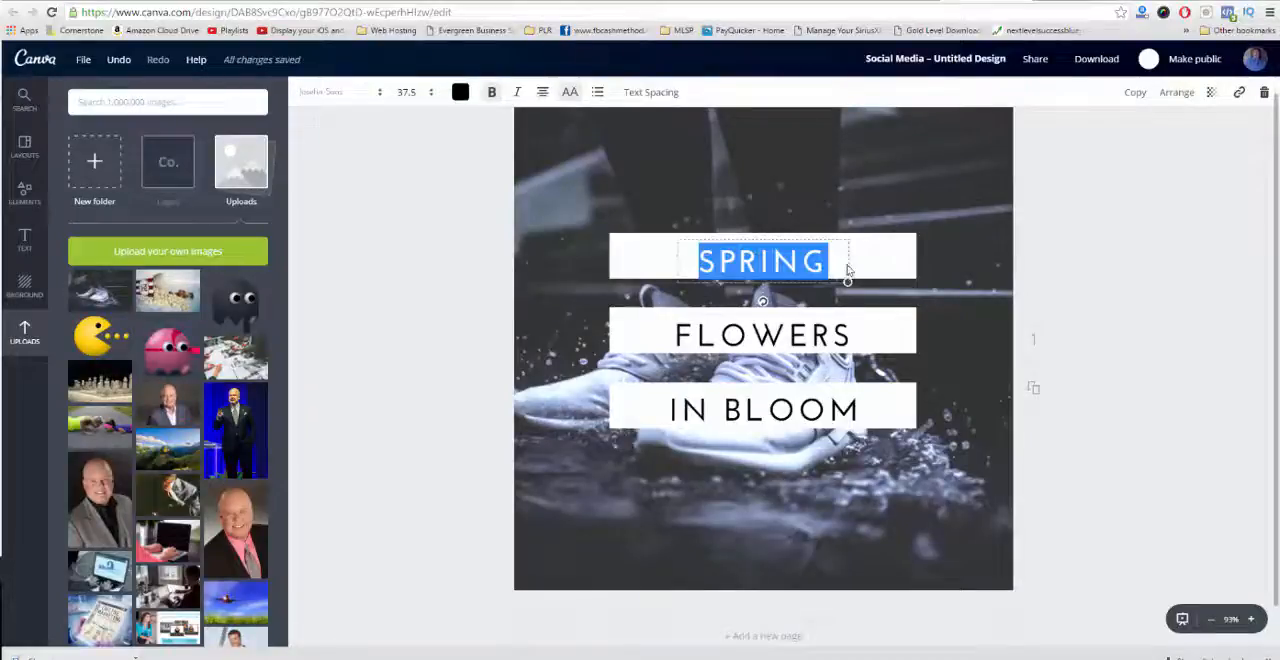
pyautogui.write('JUST')
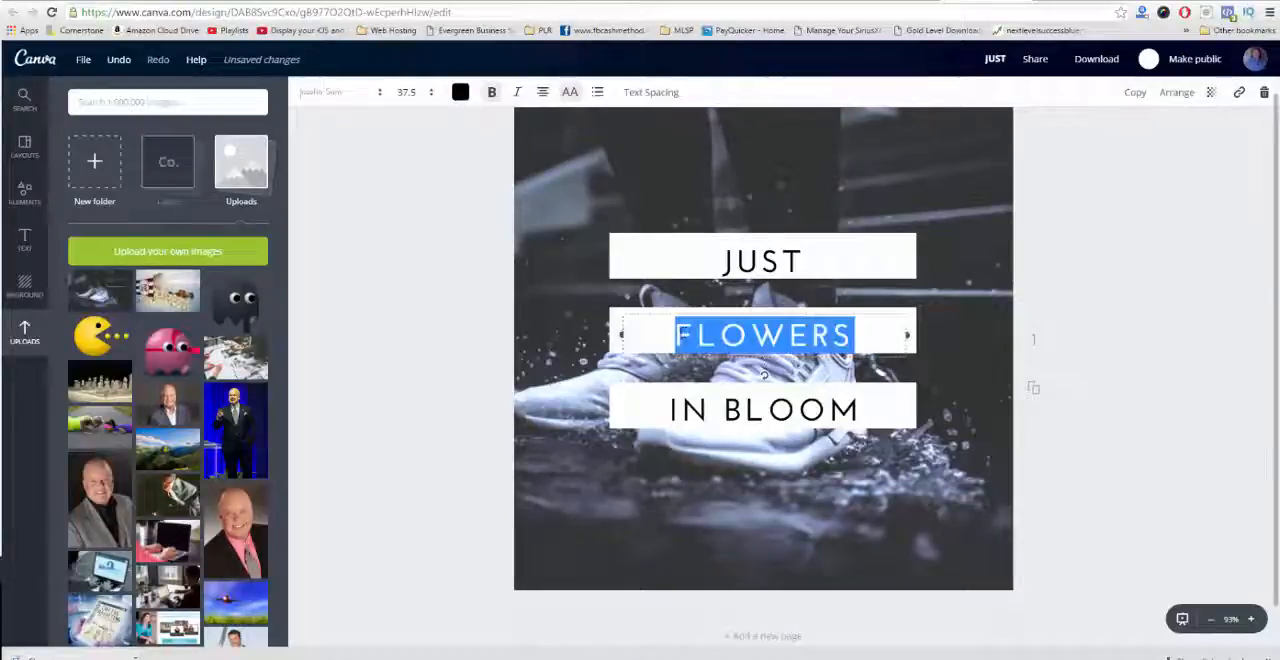
pyautogui.write('DO')
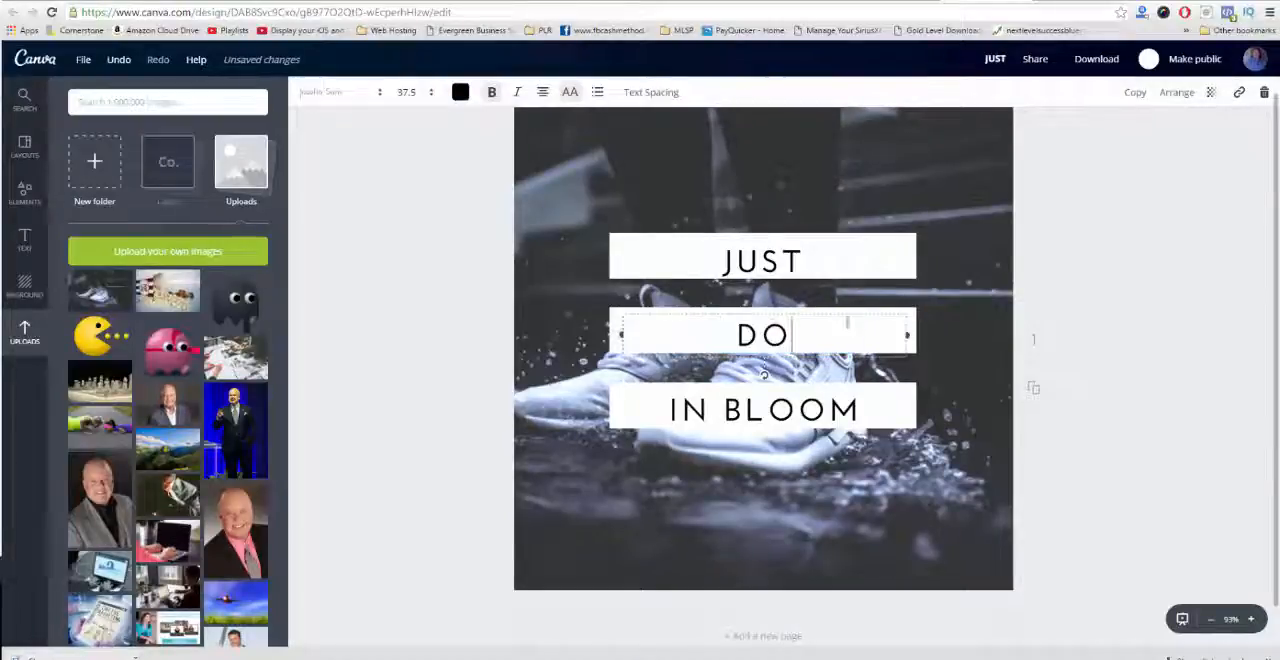
pyautogui.click(763, 409)
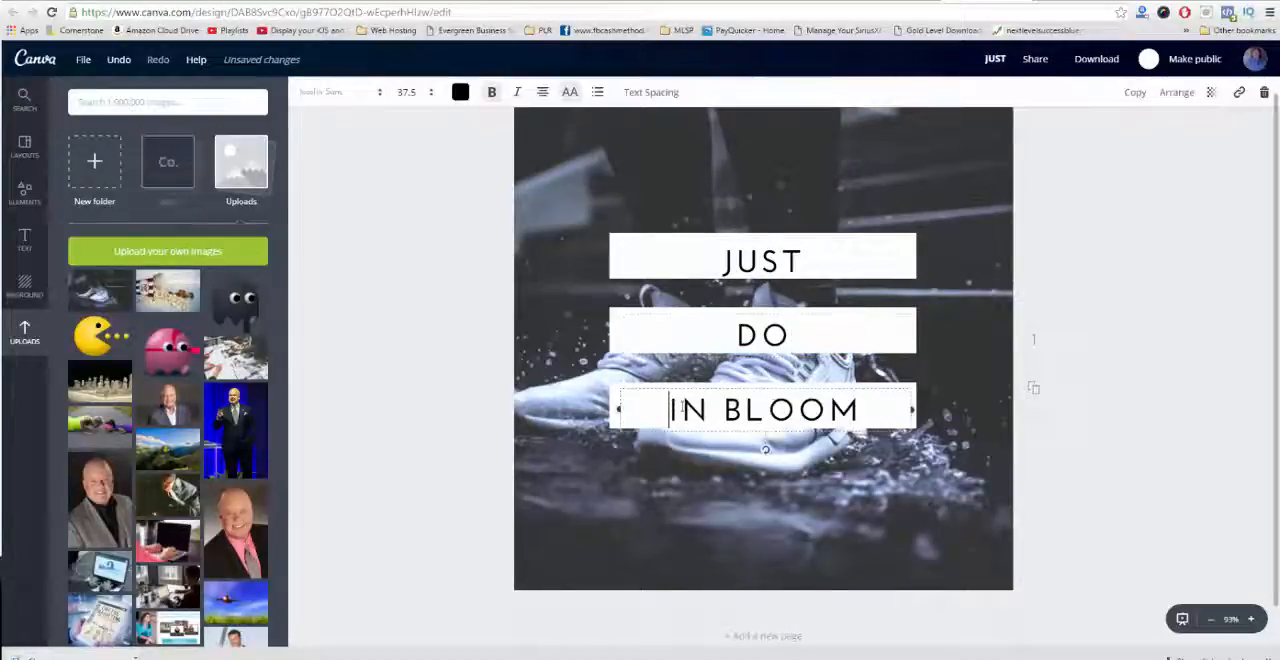
pyautogui.write('IT')
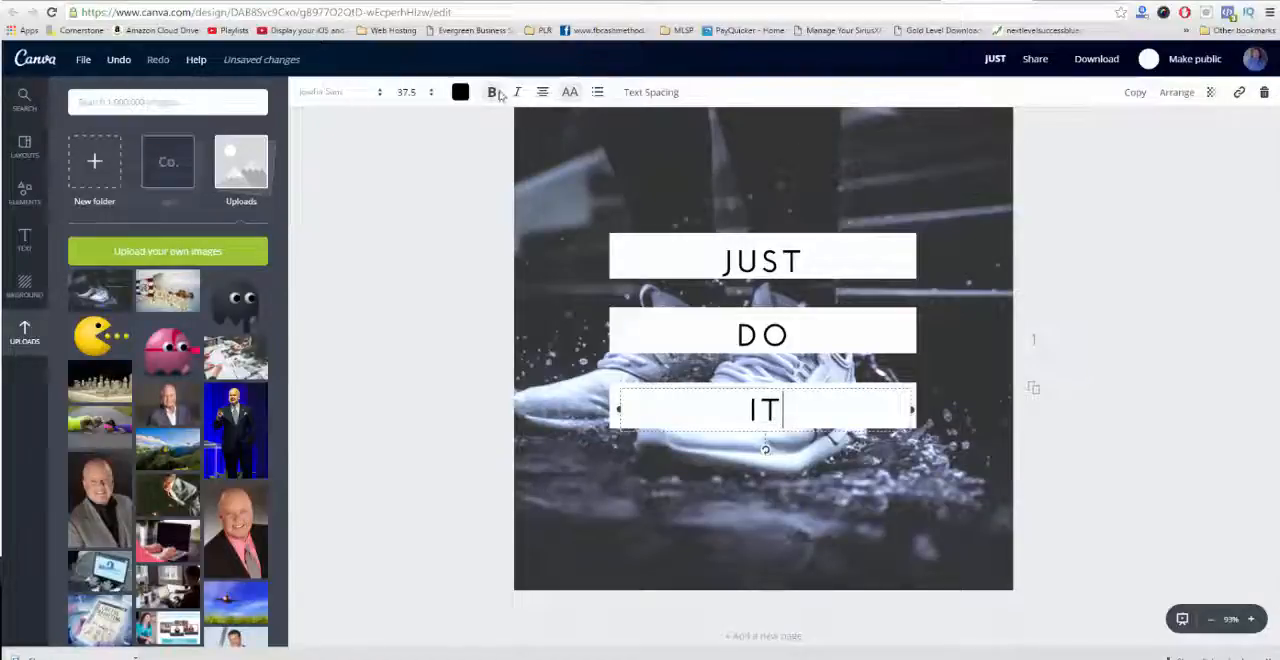
pyautogui.moveTo(491, 92)
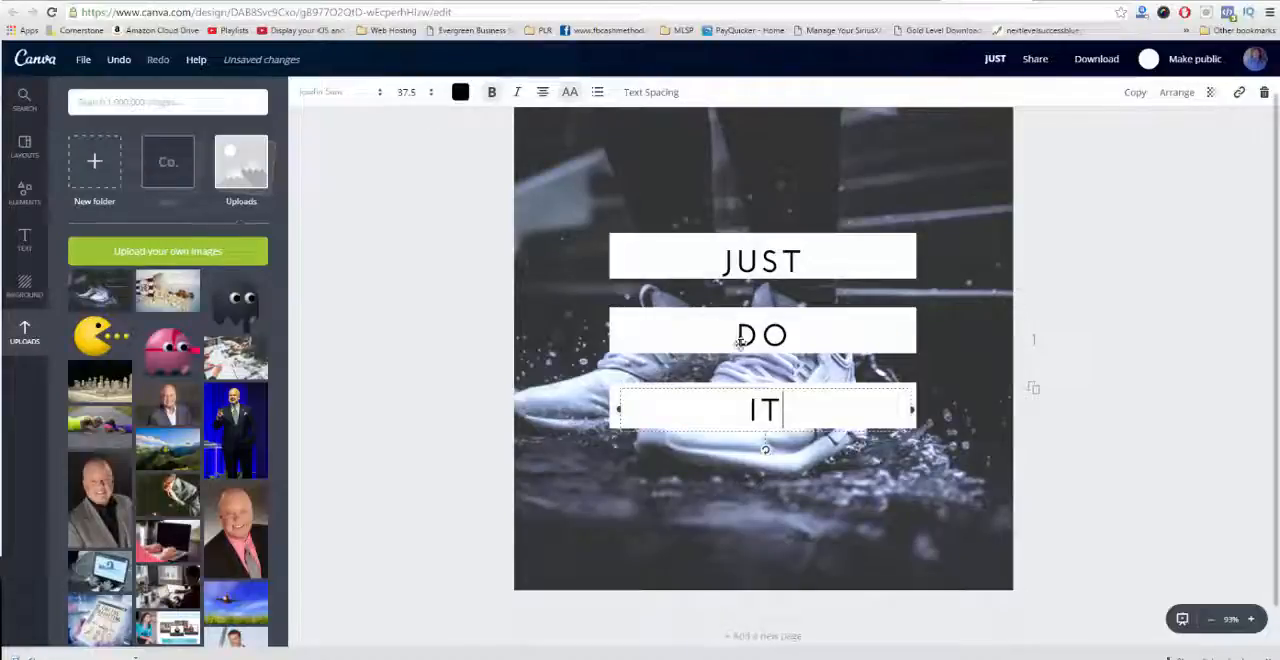
# Place the LMT watermark image from Uploads along the bottom edge of the sneaker photo.
pyautogui.scroll(-3)
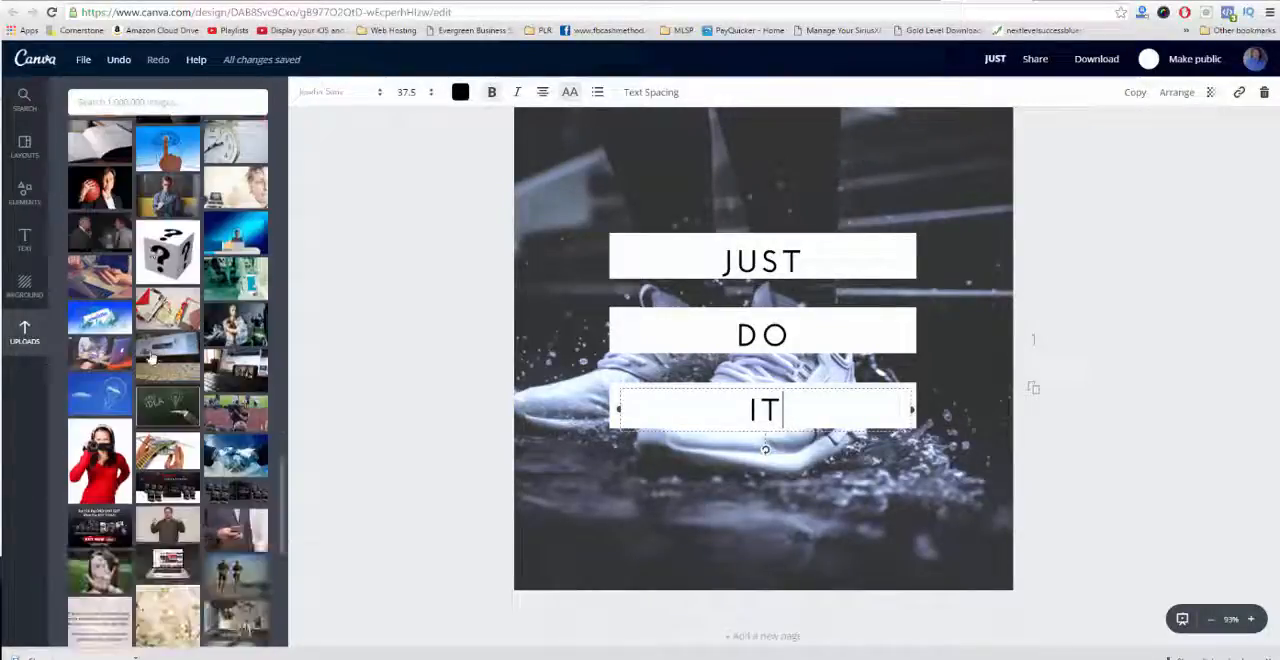
pyautogui.scroll(-3)
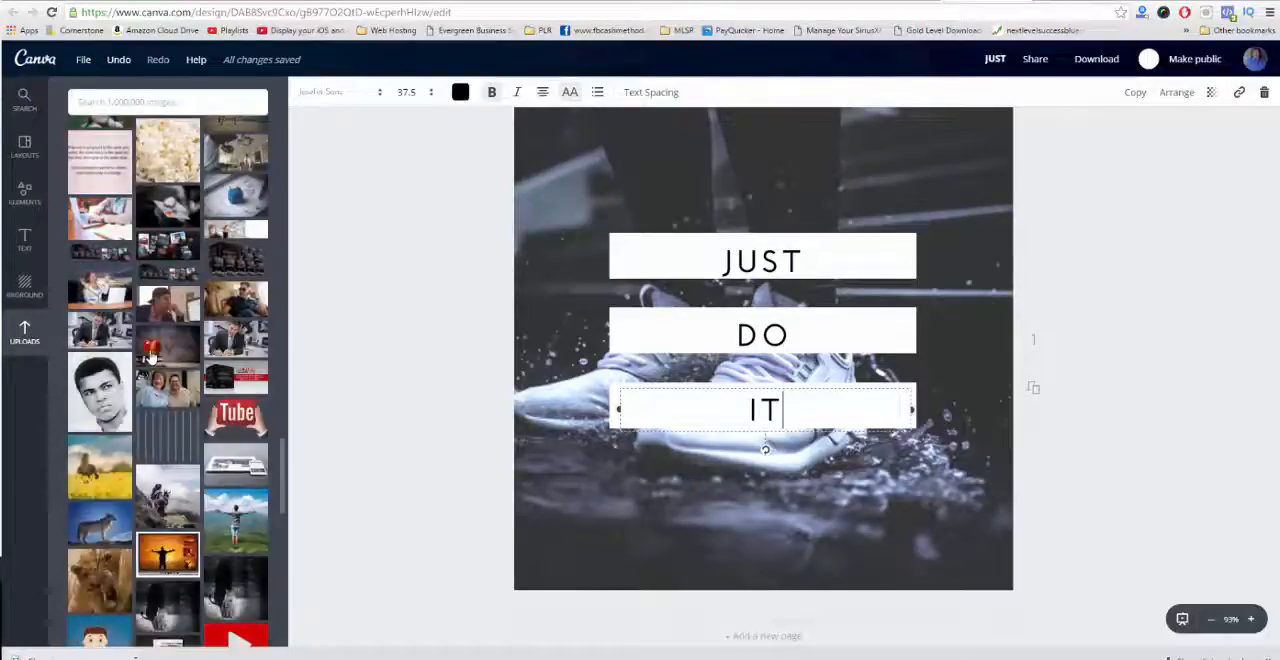
pyautogui.scroll(-3)
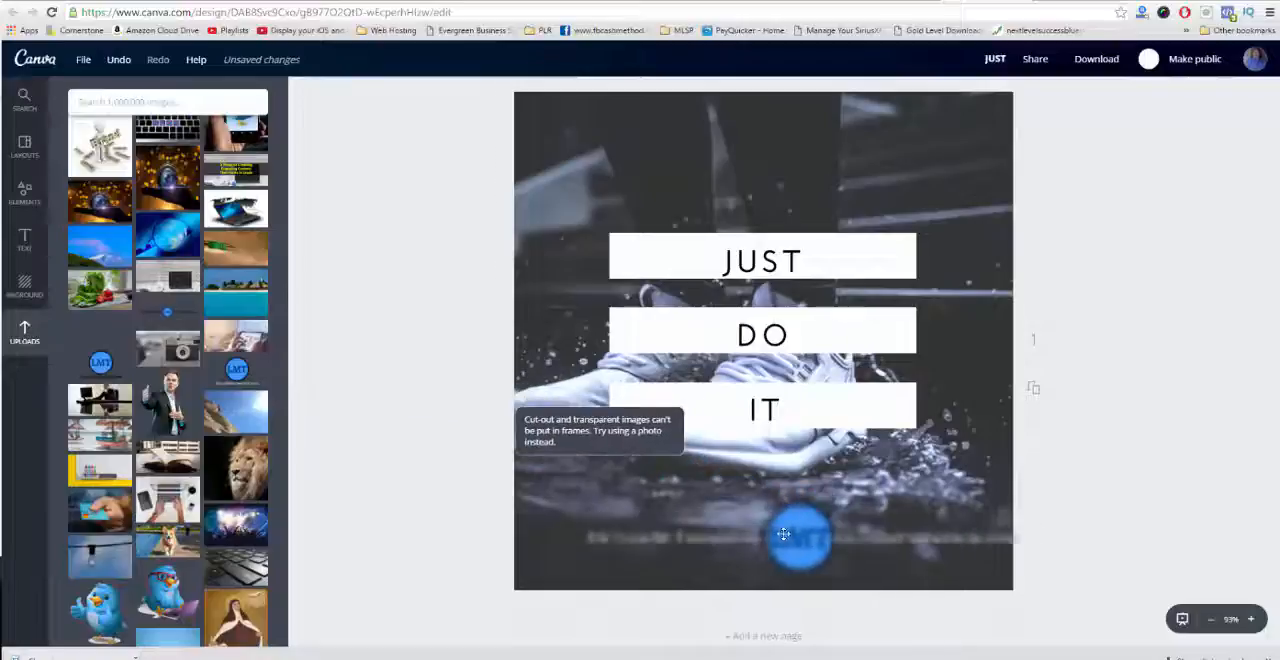
pyautogui.moveTo(800, 538); pyautogui.dragTo(775, 538)
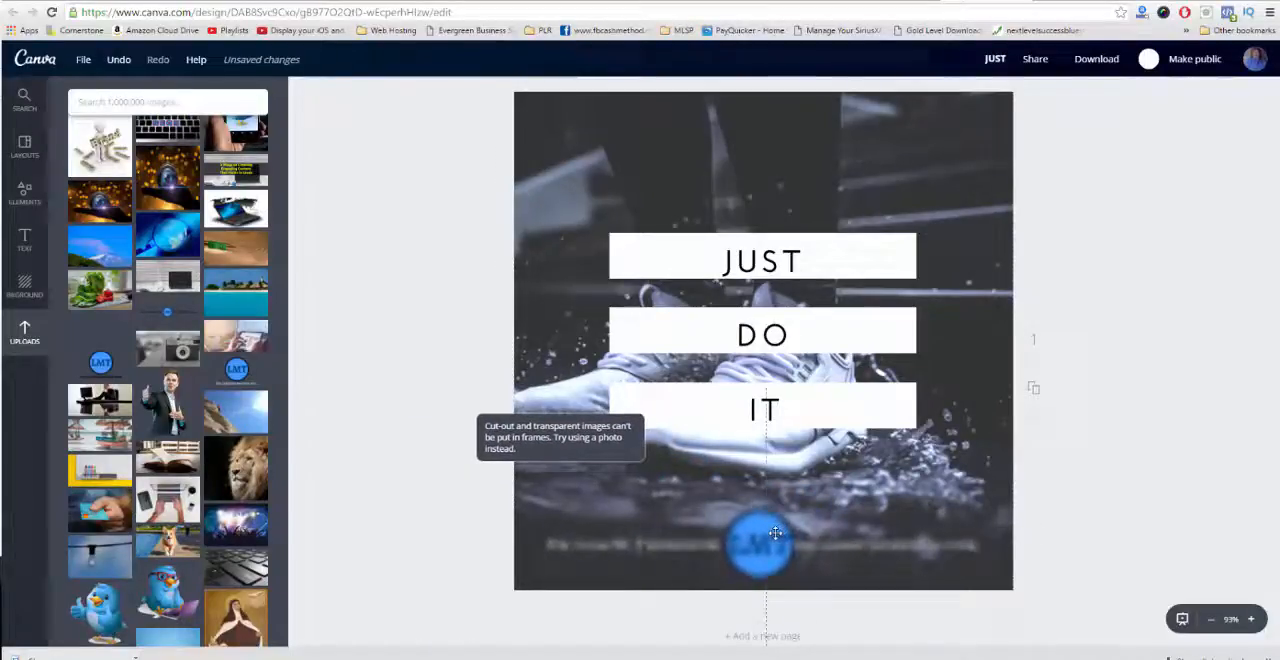
pyautogui.click(763, 540)
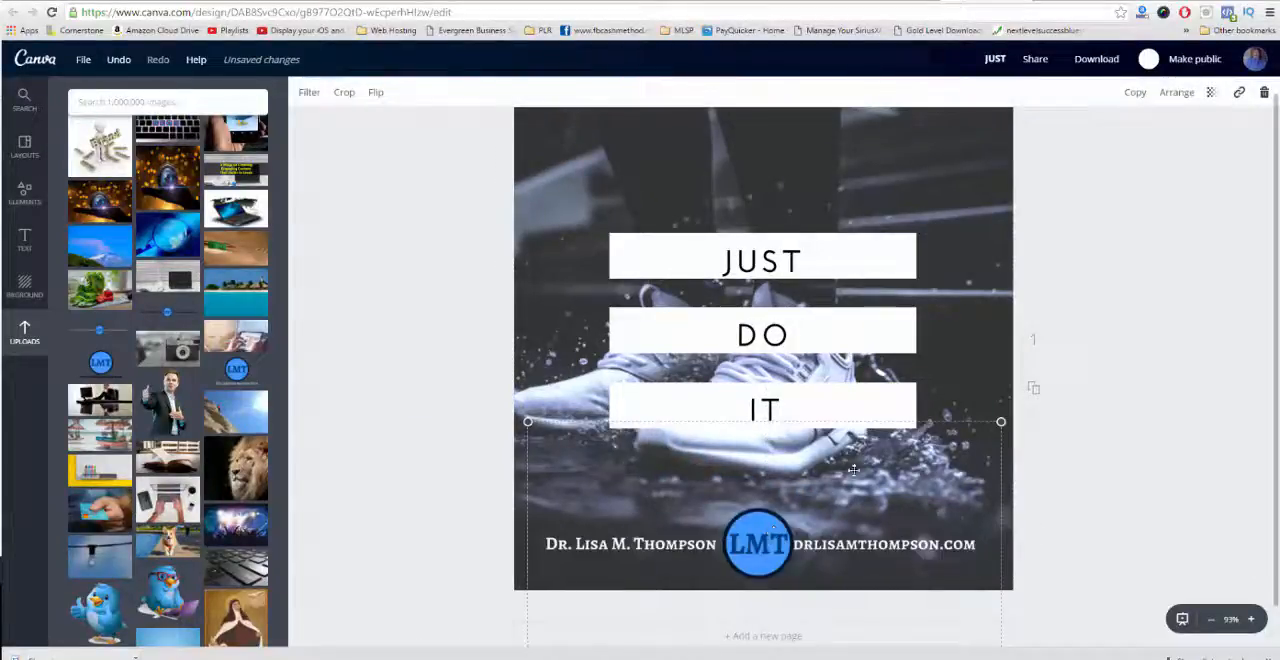
pyautogui.click(994, 58)
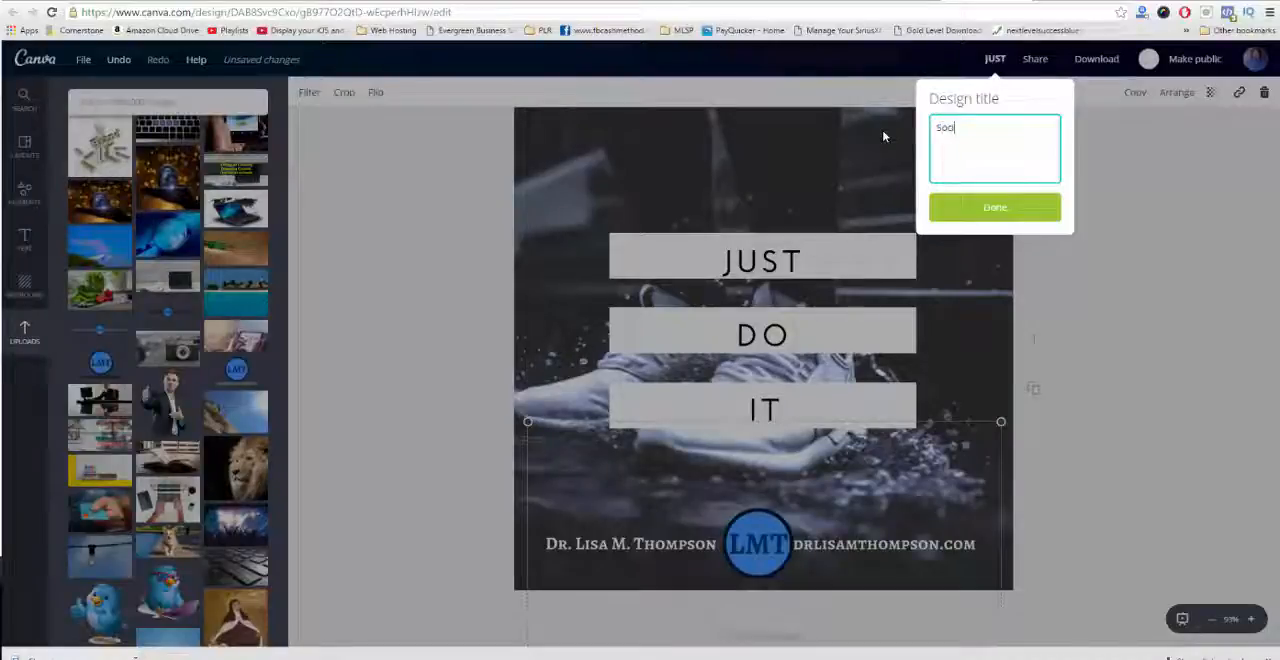
# Name the design 'Social Media Image Example', set it public, and show download formats.
pyautogui.write('Social Media Imag')
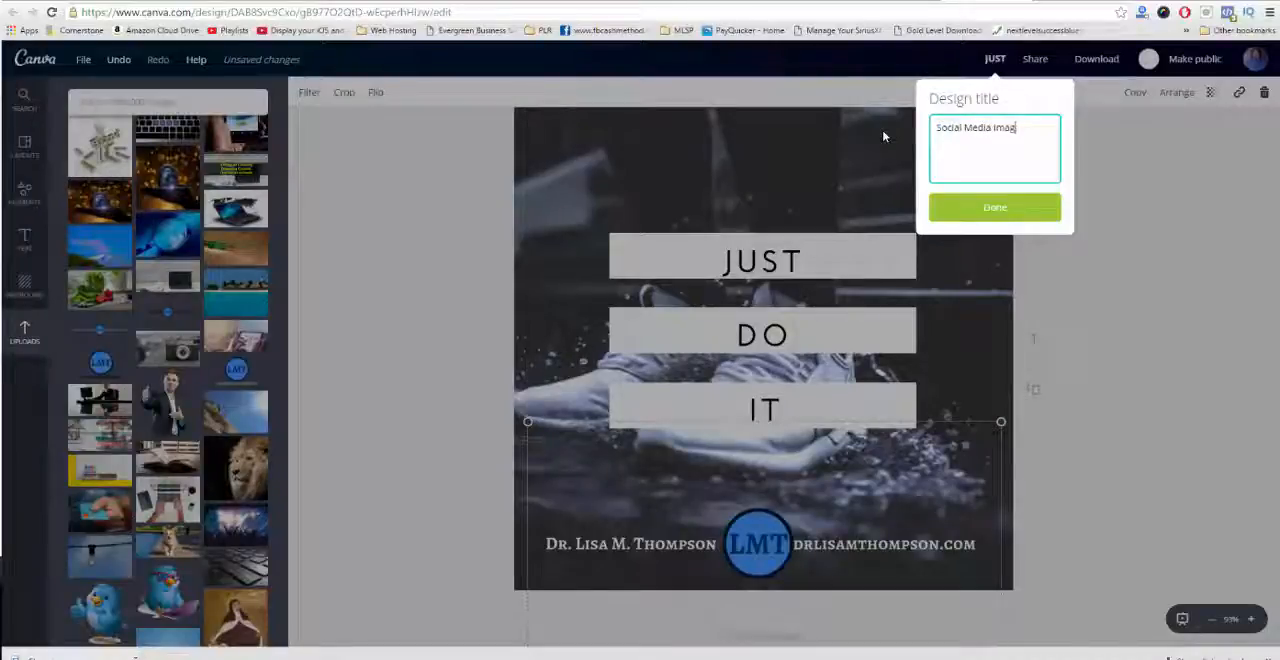
pyautogui.write('Example')
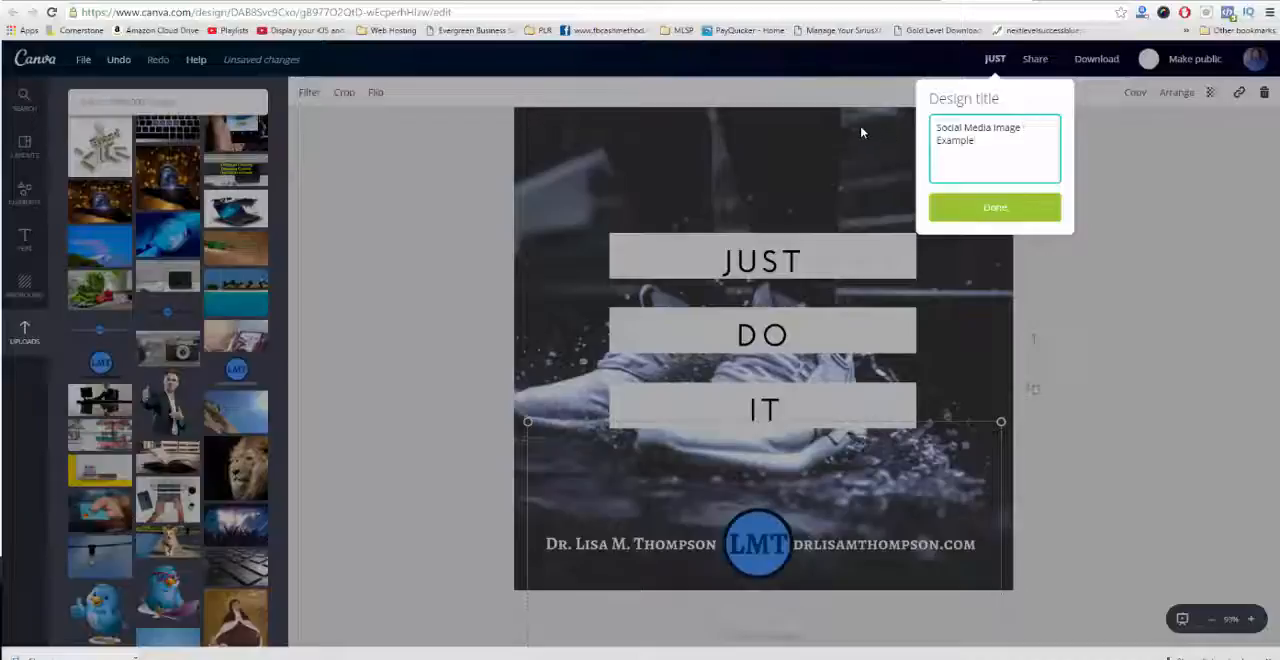
pyautogui.click(994, 207)
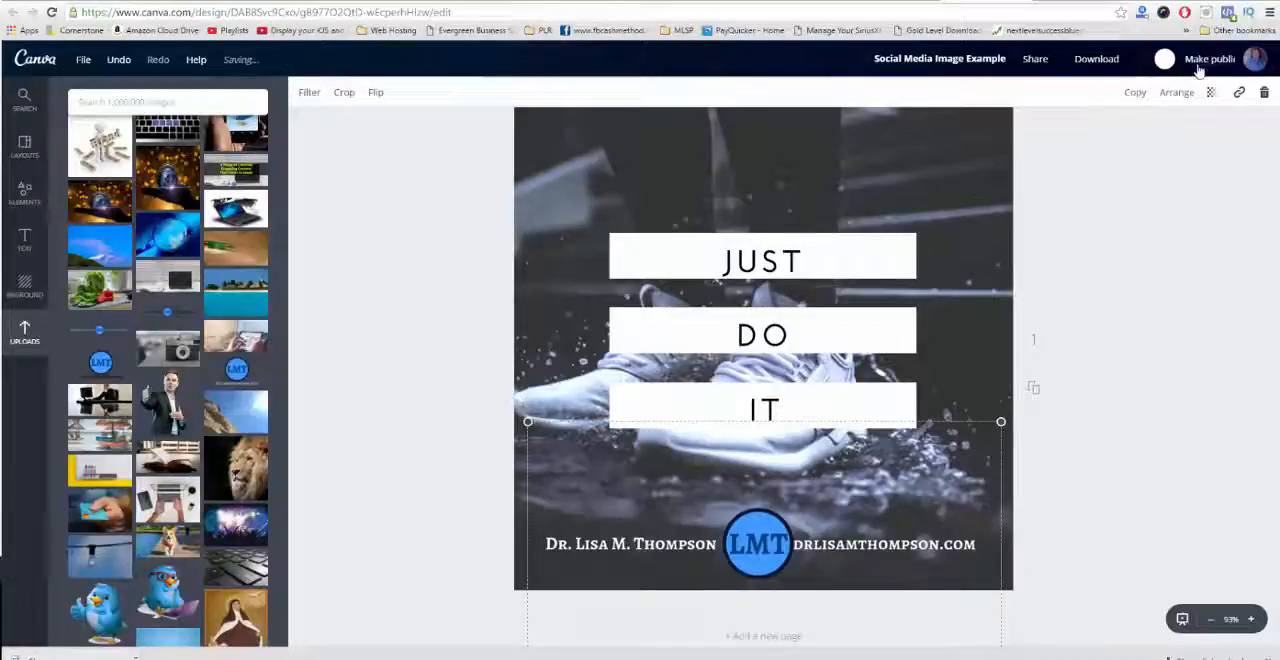
pyautogui.click(1209, 58)
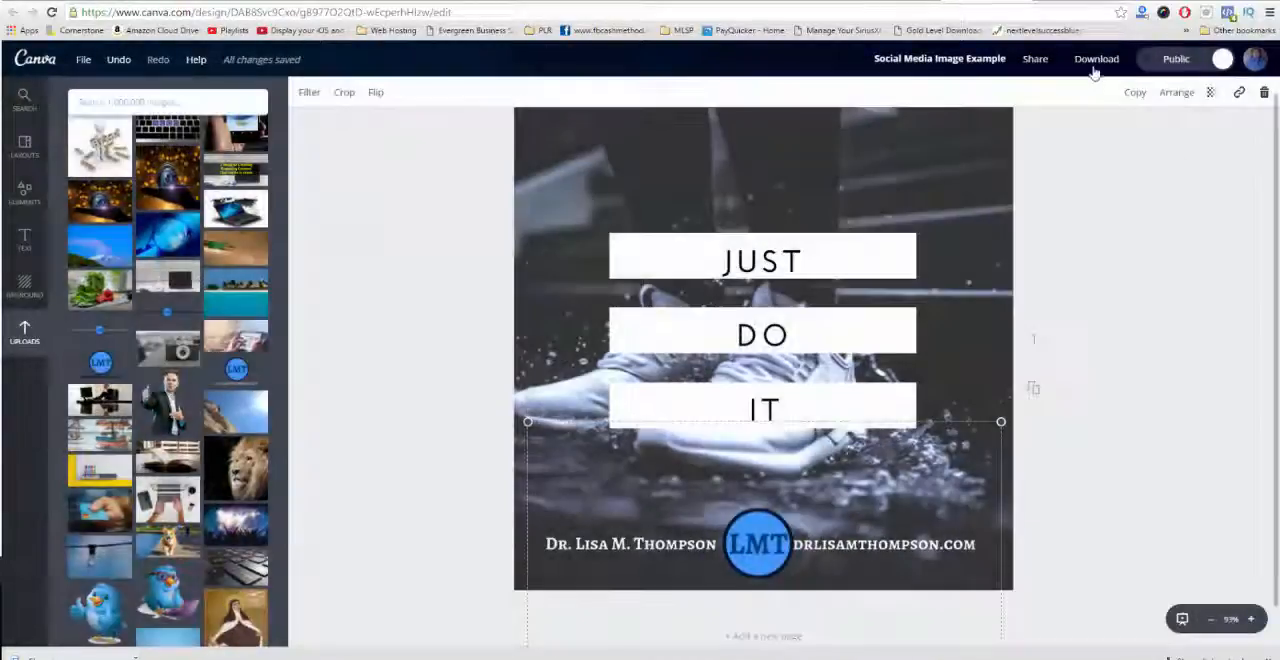
pyautogui.click(1096, 59)
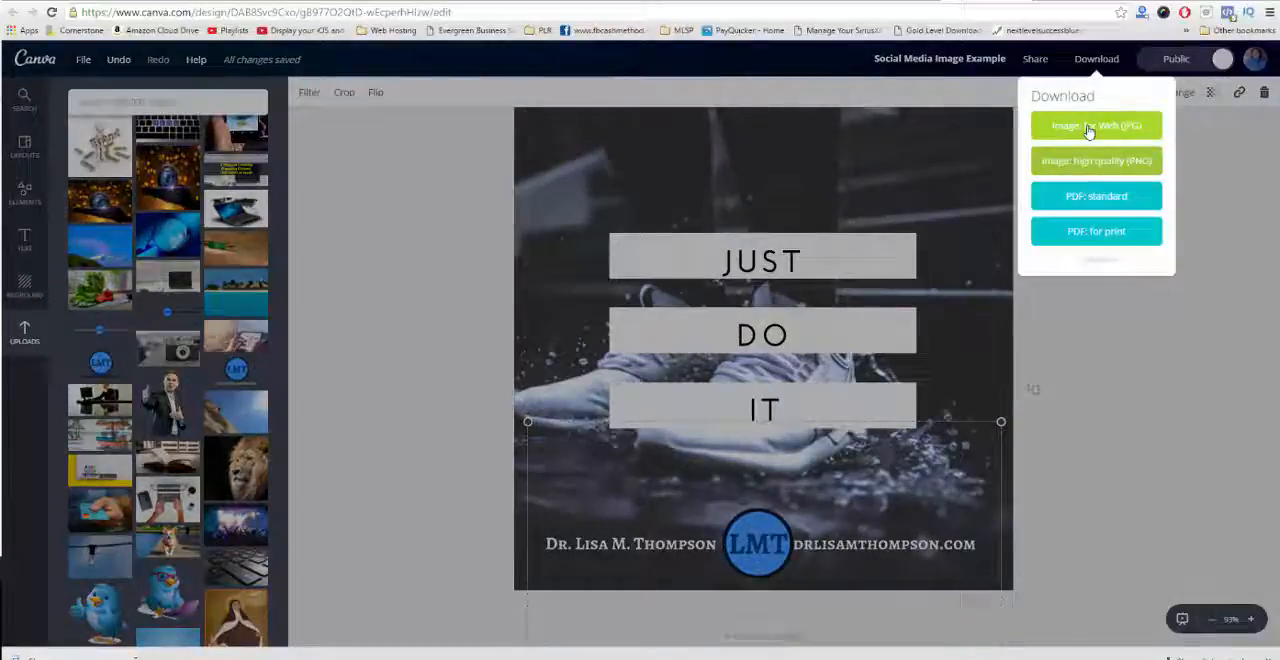